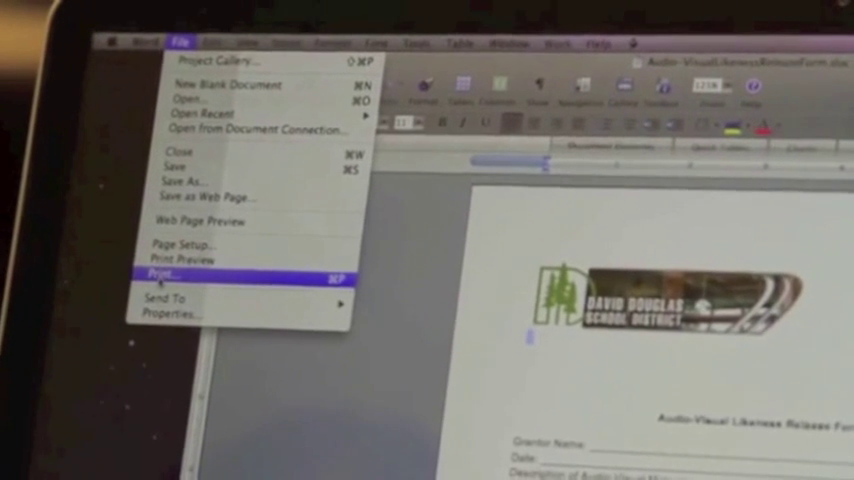
Bring up the print settings for the release form on the Xerox WorkCentre printer.
click(180, 274)
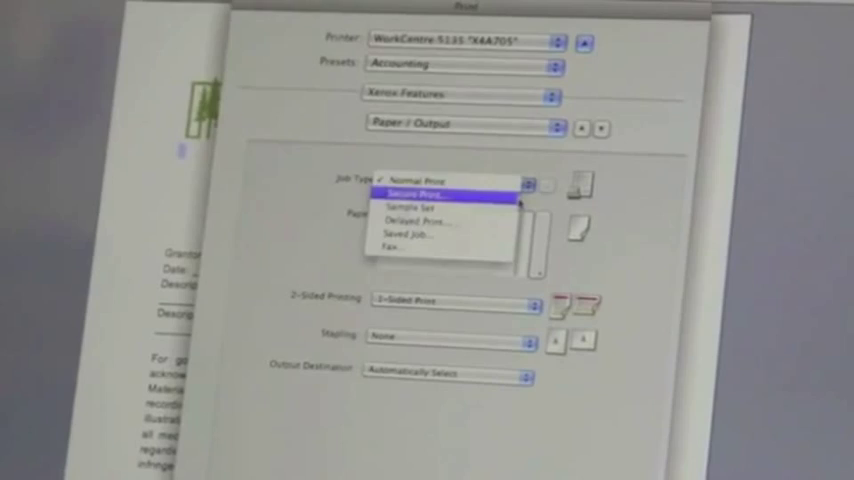
Set the job type to Secure Print and confirm the entered passcode.
click(430, 192)
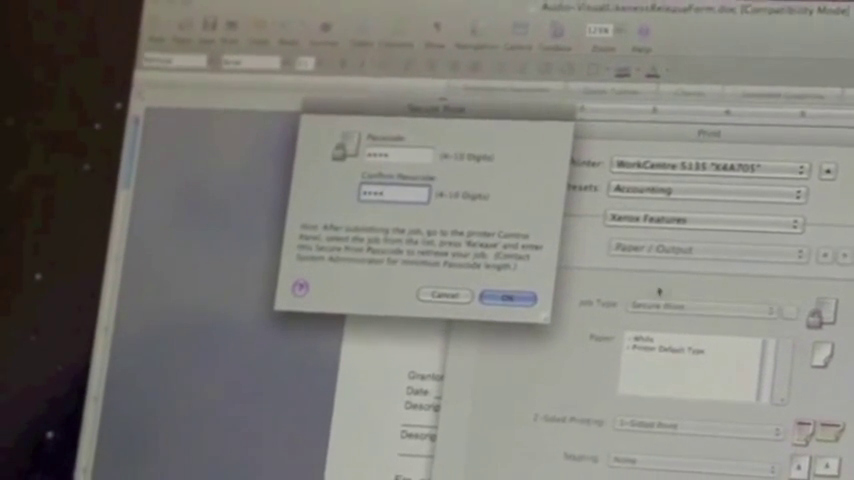
click(508, 297)
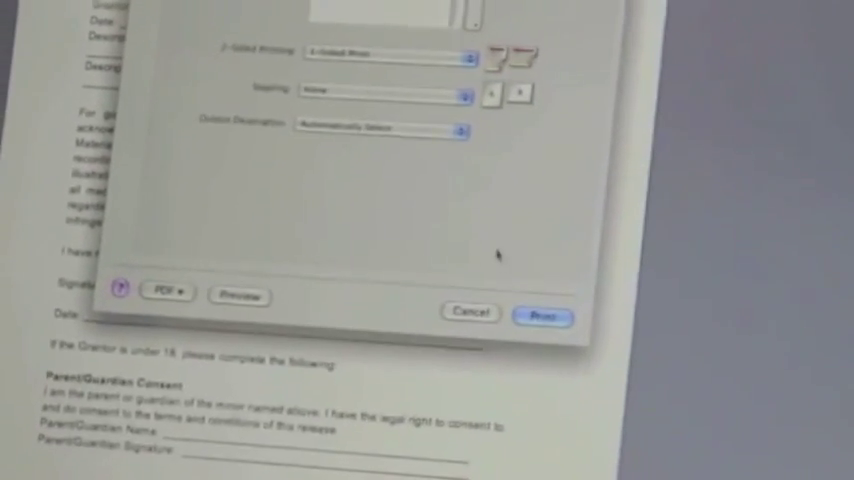